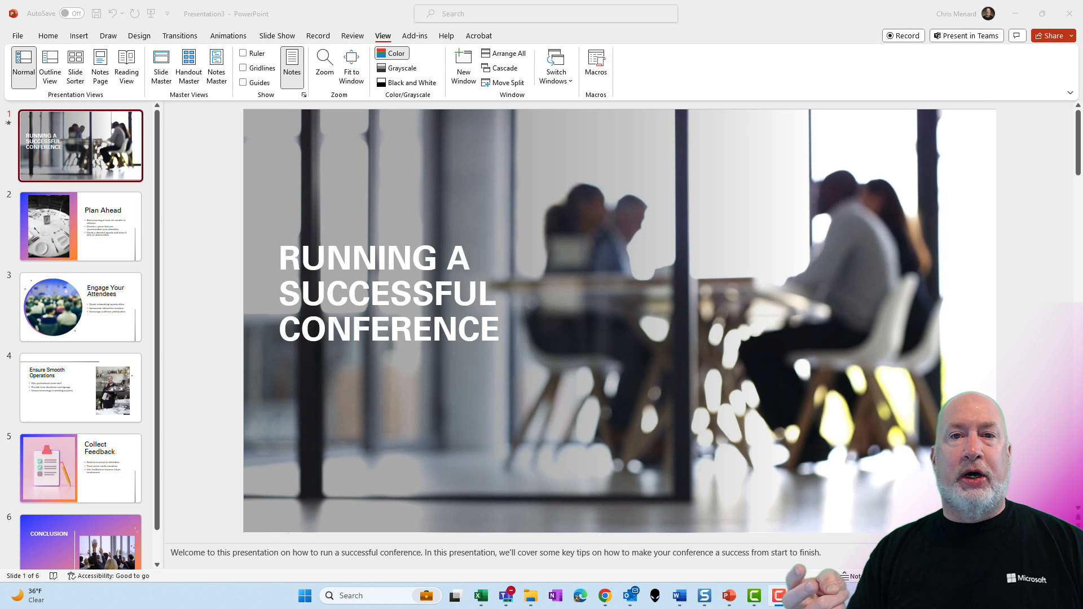
mouse_move(166, 159)
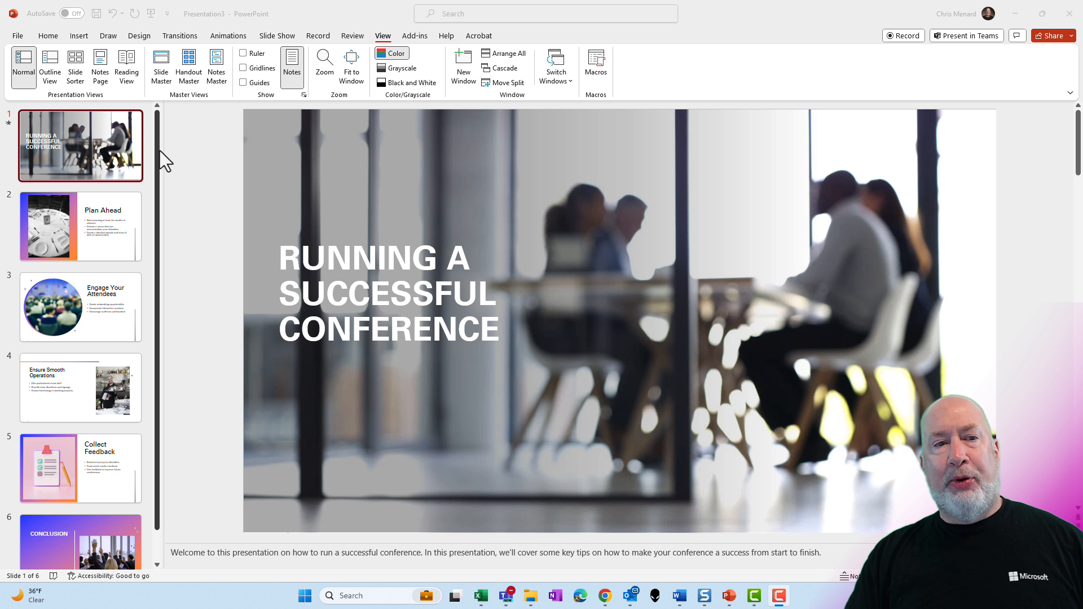
mouse_move(54, 49)
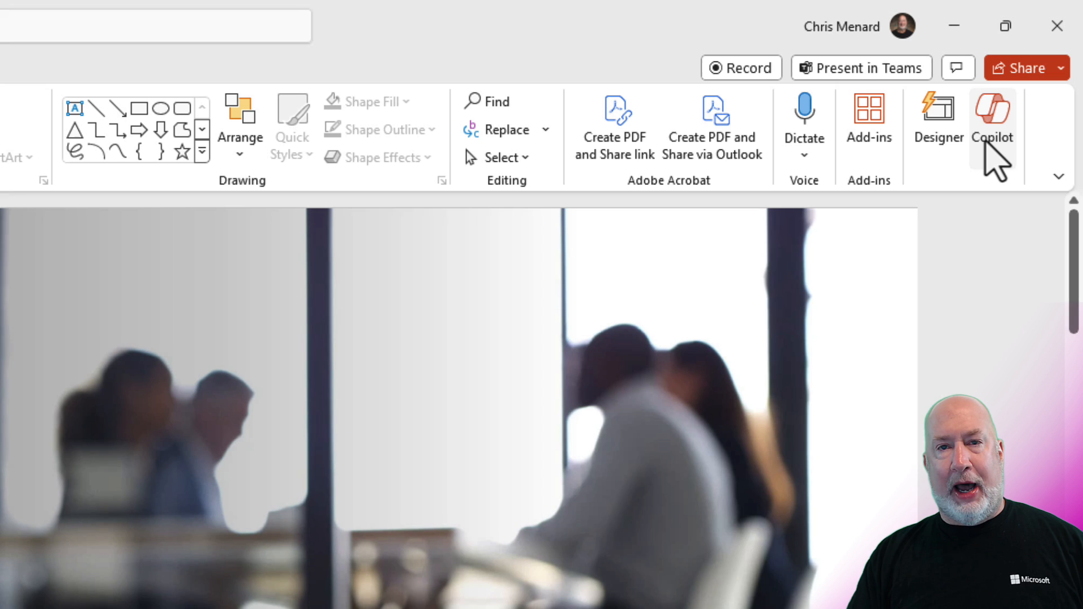
Step: Open Copilot and scroll back through the conversation that generated the conference deck
left_click(991, 117)
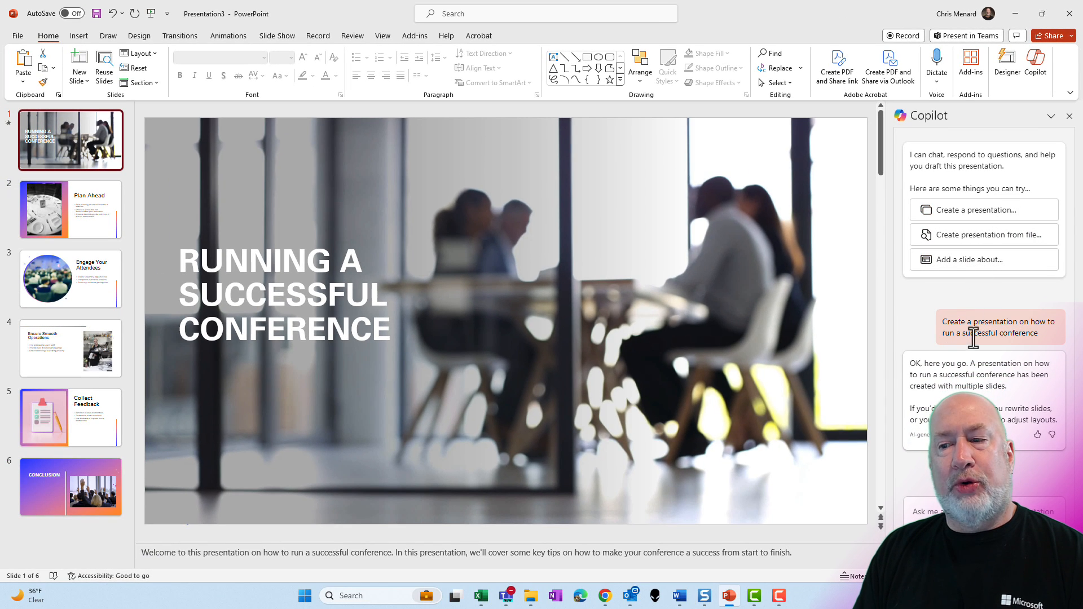
mouse_move(1005, 356)
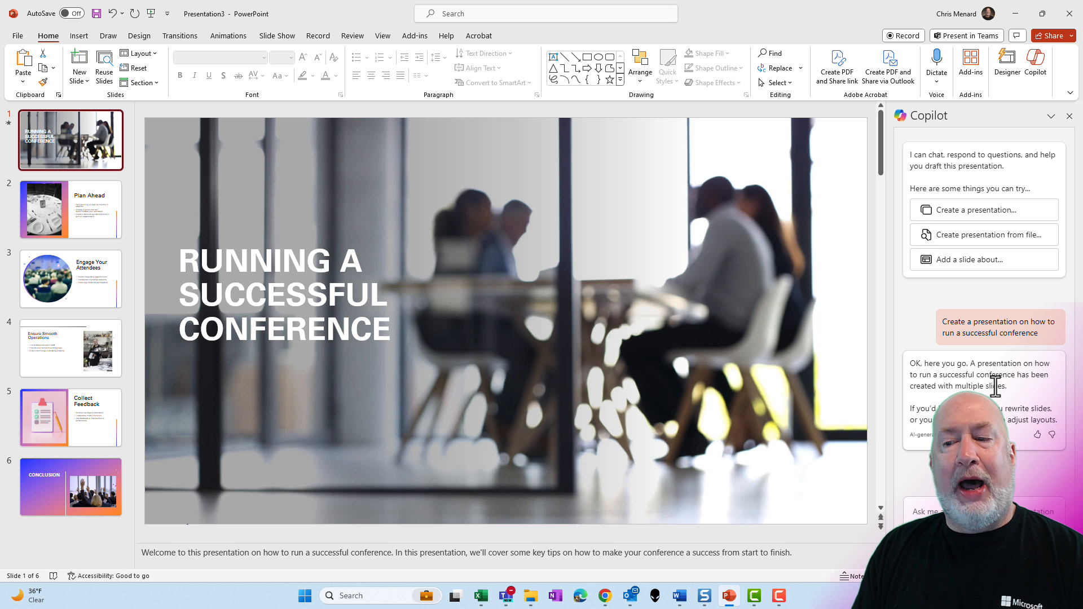
scroll("down", 3)
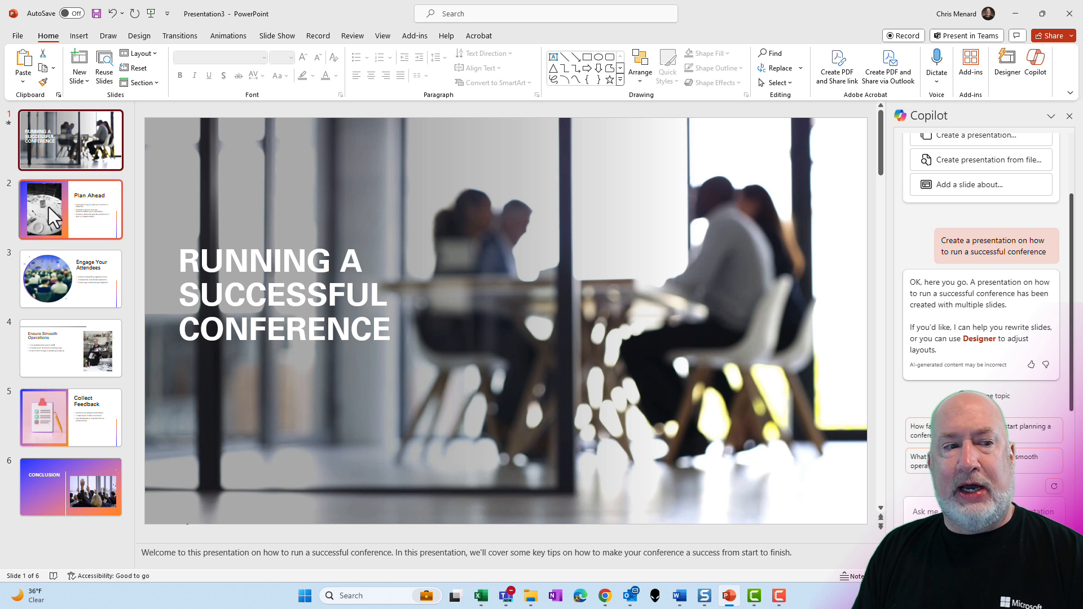
Step: Review the Plan Ahead and Engage Your Attendees slides
left_click(70, 209)
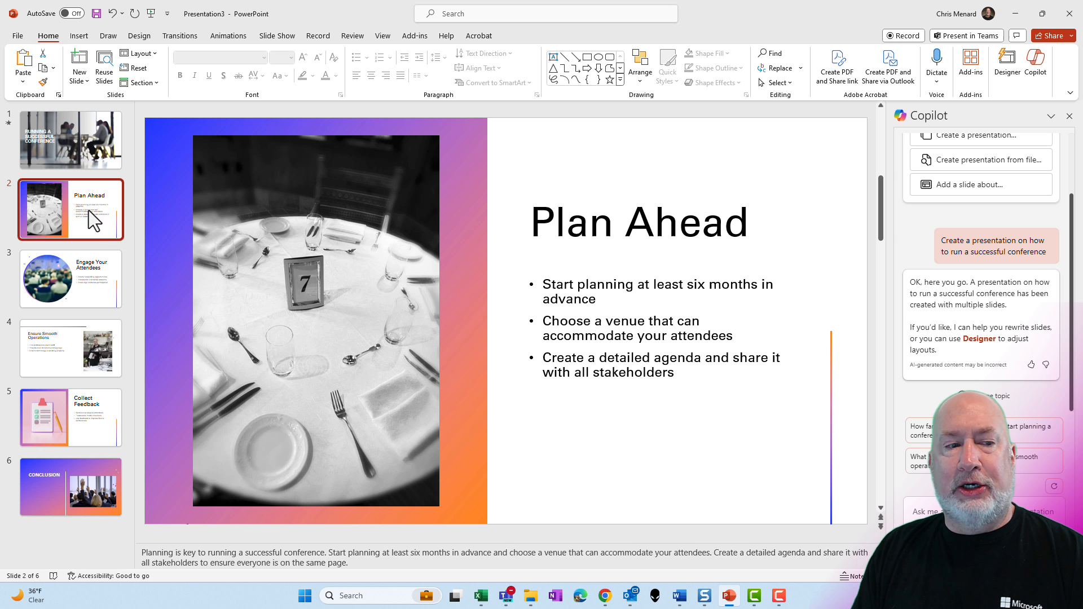
left_click(70, 279)
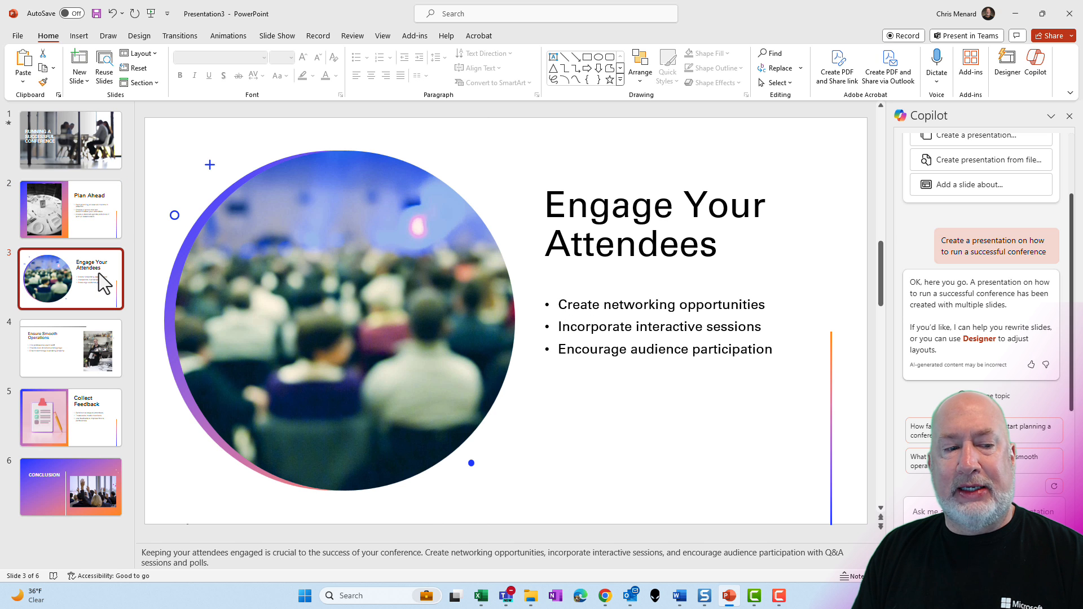
mouse_move(983, 237)
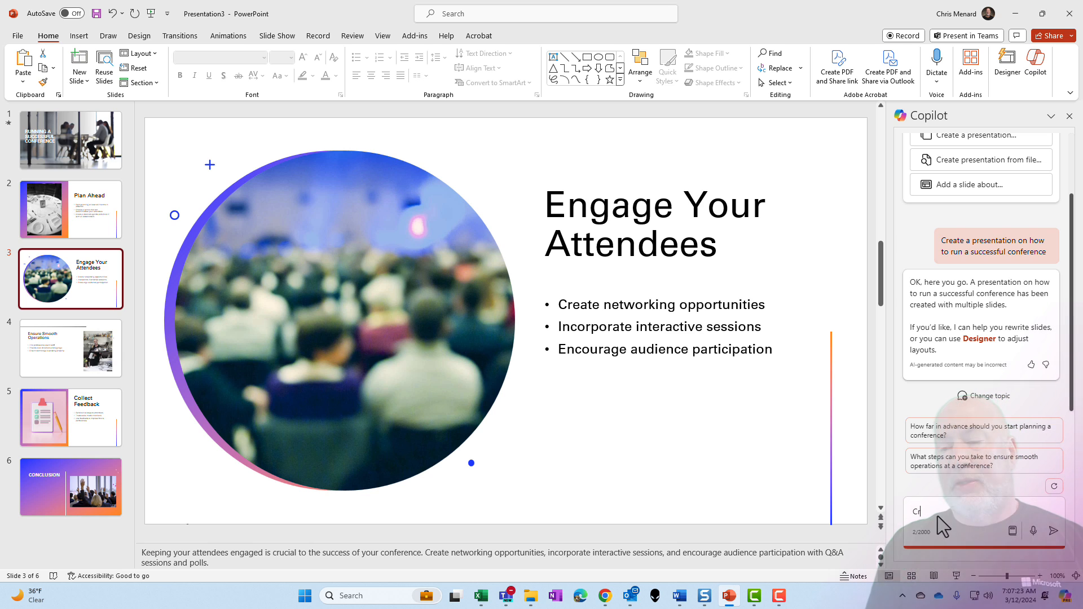
Step: Ask Copilot to 'Create an agenda', then browse the slides and return to the new Agenda slide
type("Create an agenda")
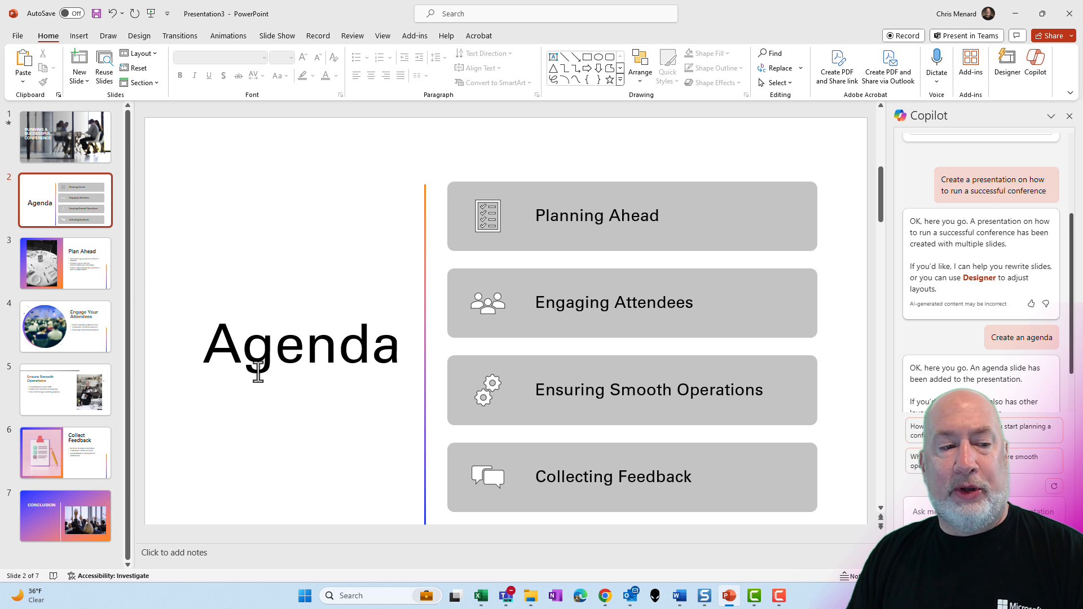
mouse_move(83, 287)
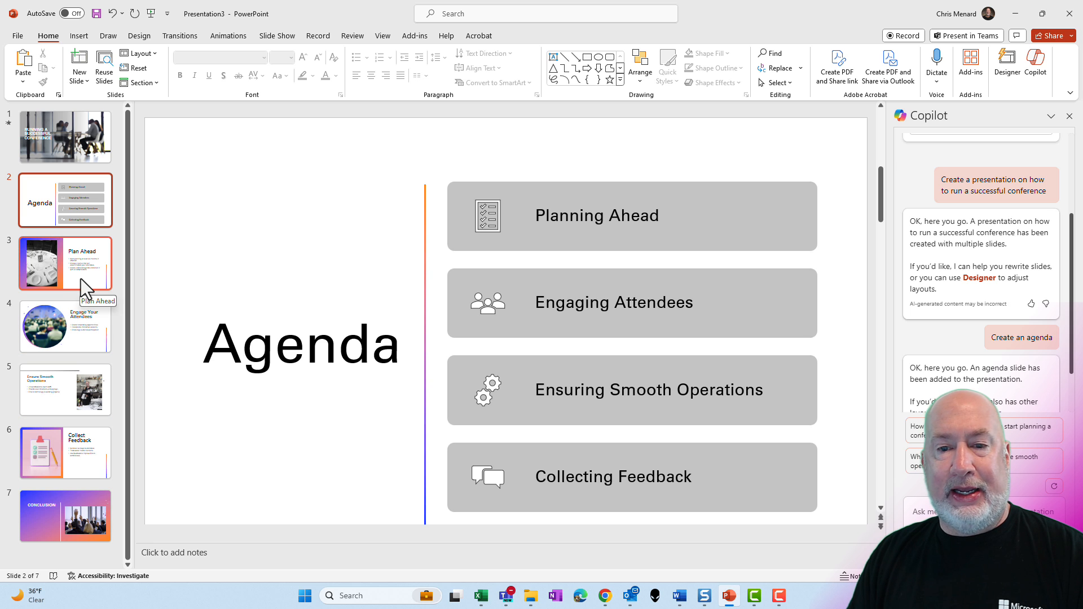
mouse_move(83, 330)
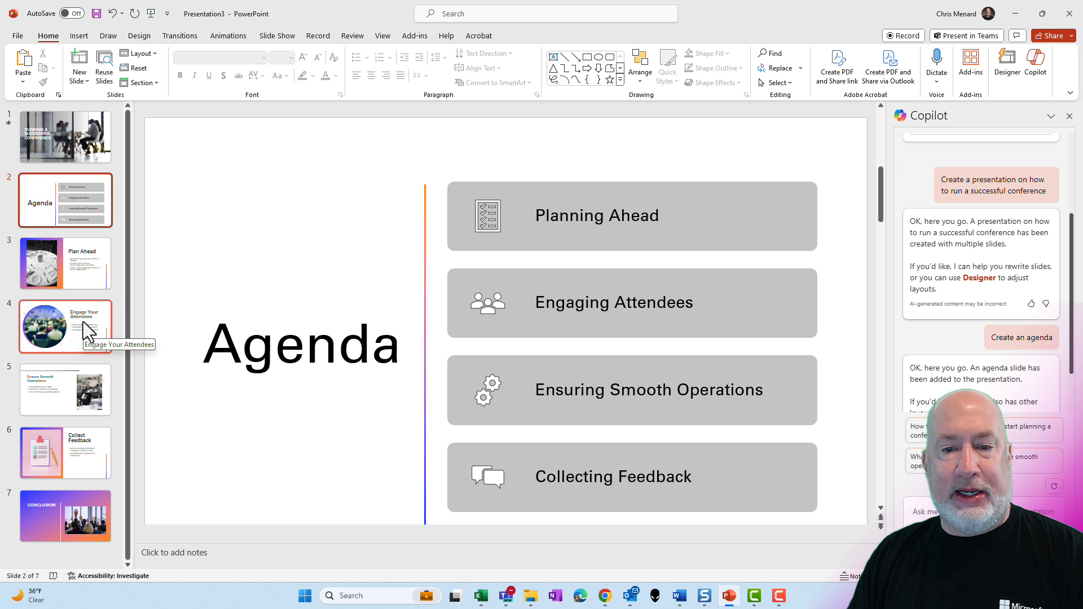
left_click(65, 390)
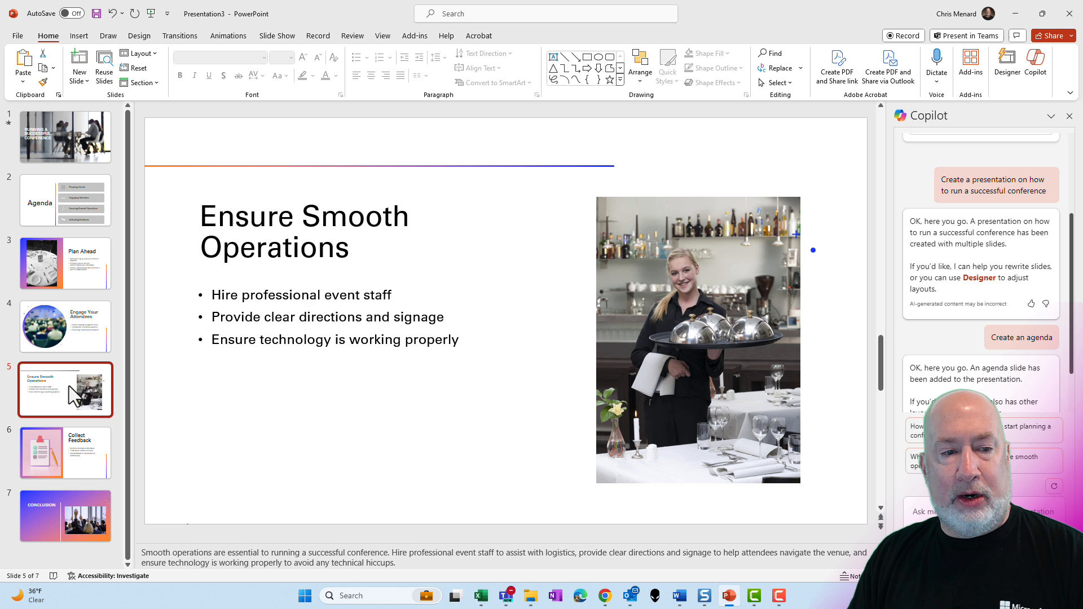
left_click(65, 453)
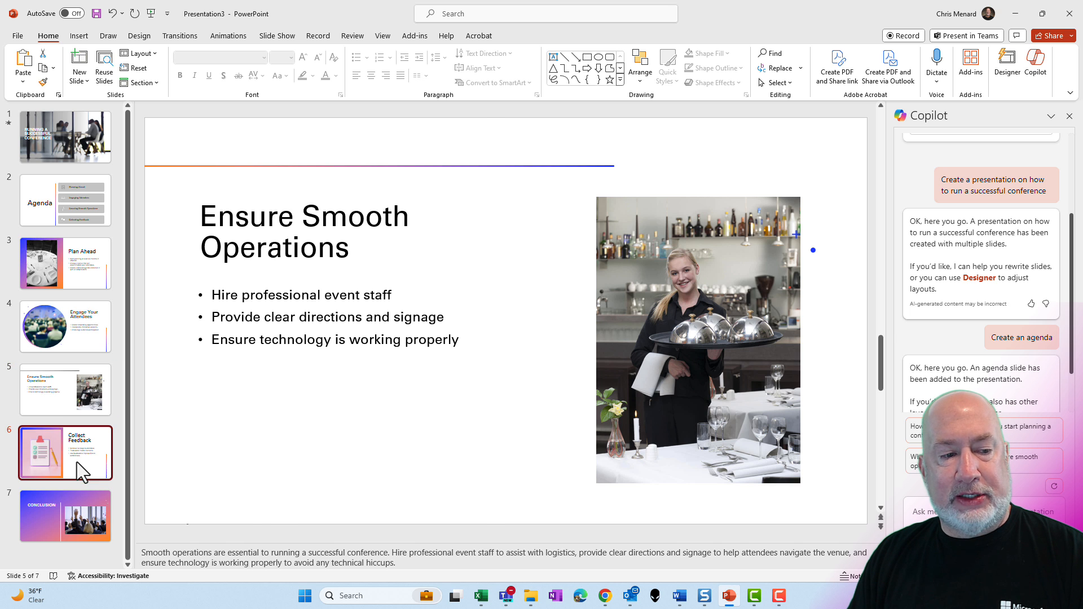
left_click(65, 201)
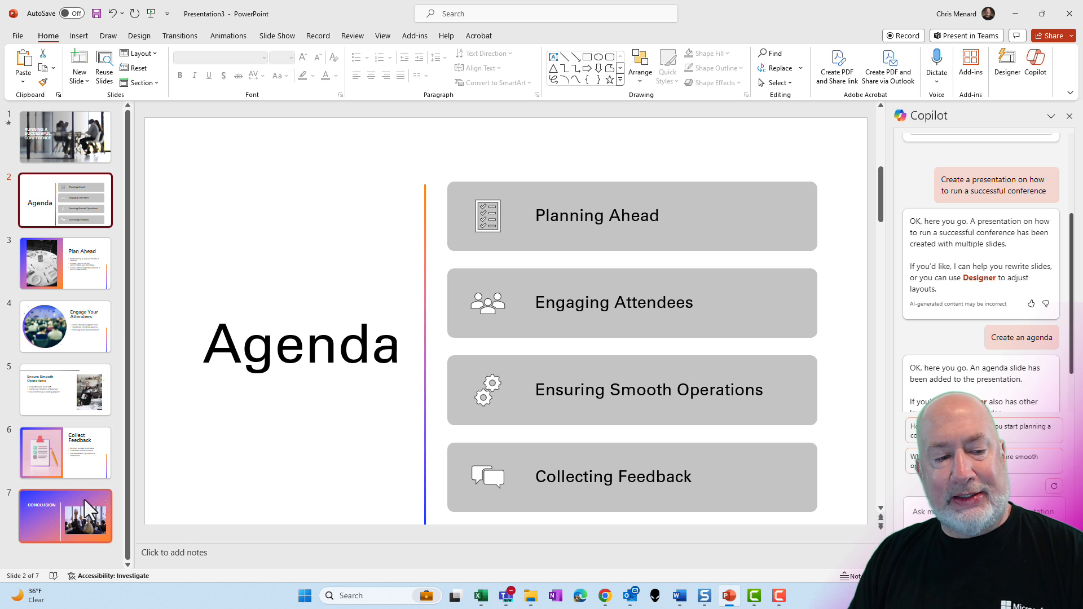
left_click(64, 516)
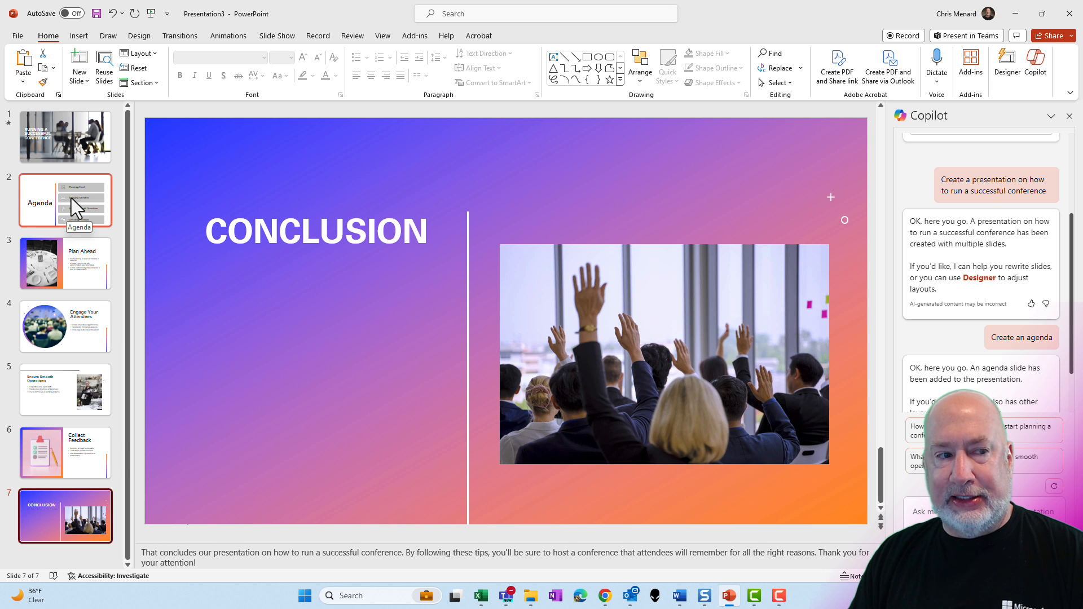
left_click(65, 200)
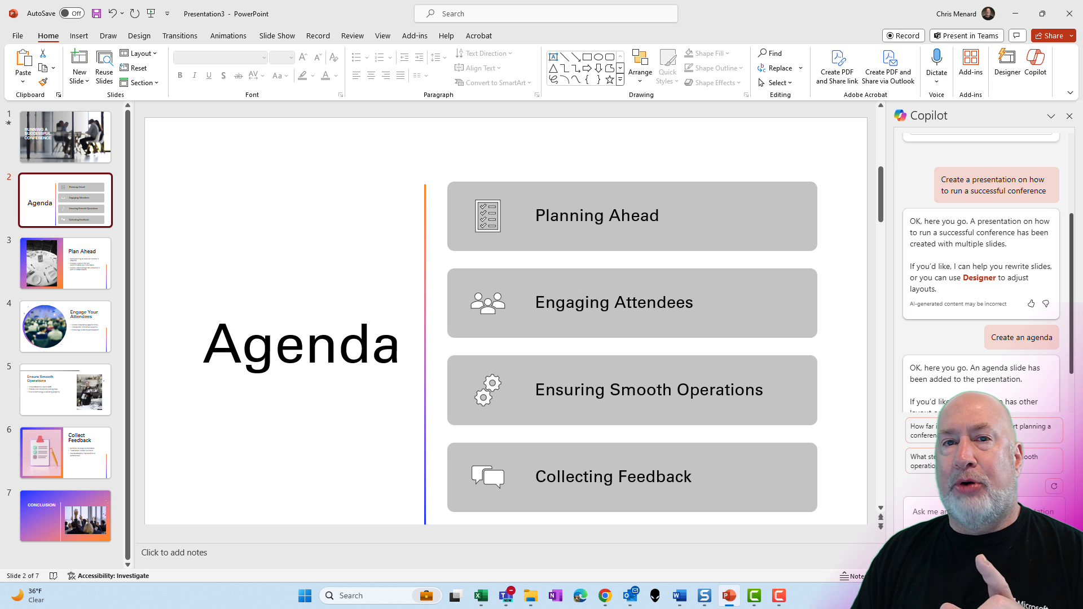
mouse_move(231, 230)
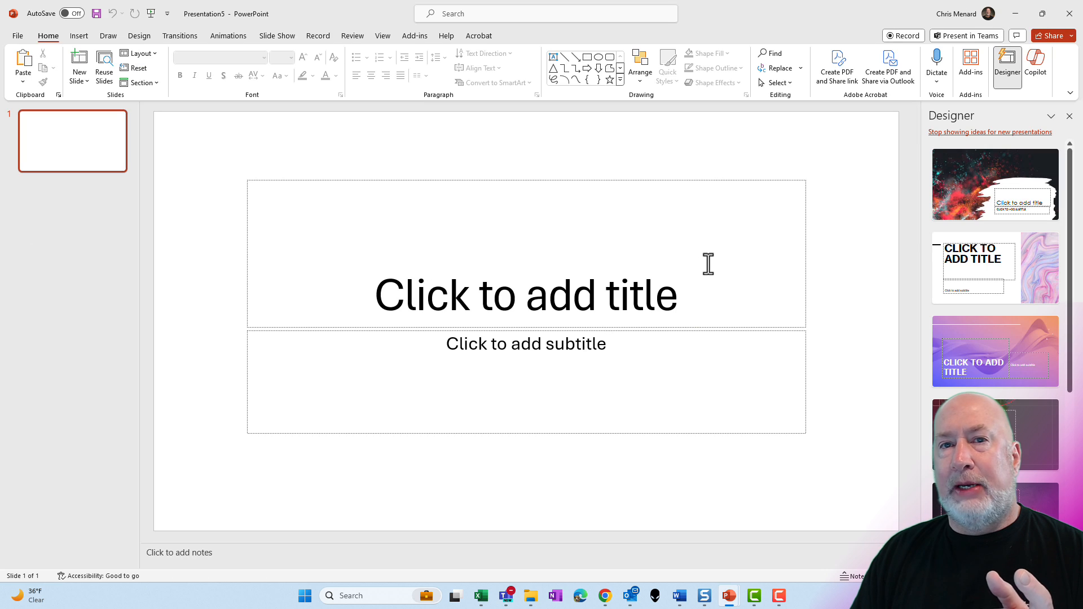
mouse_move(615, 250)
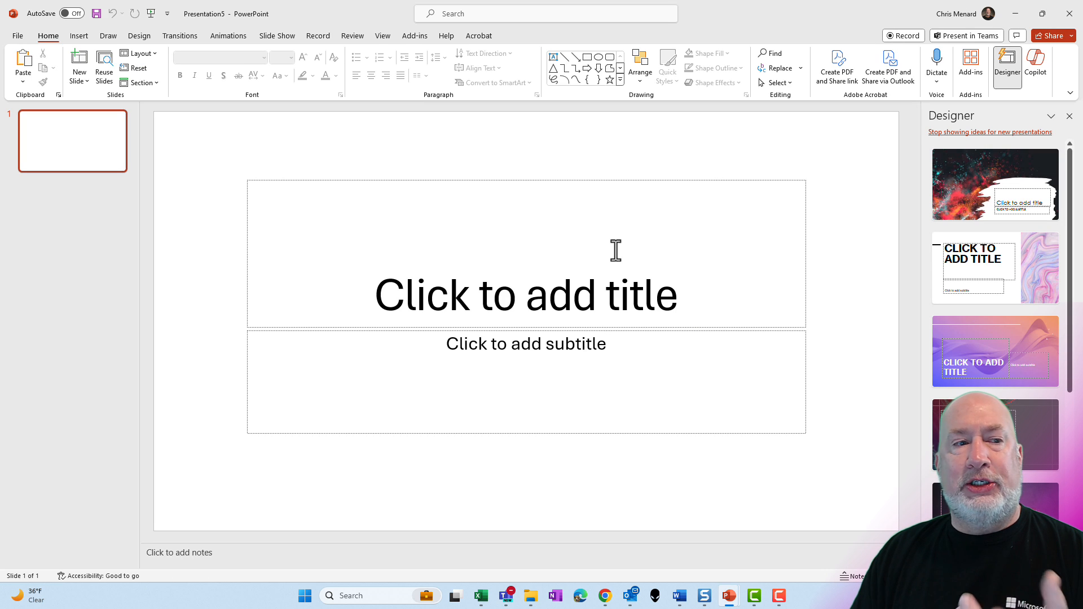
mouse_move(1040, 90)
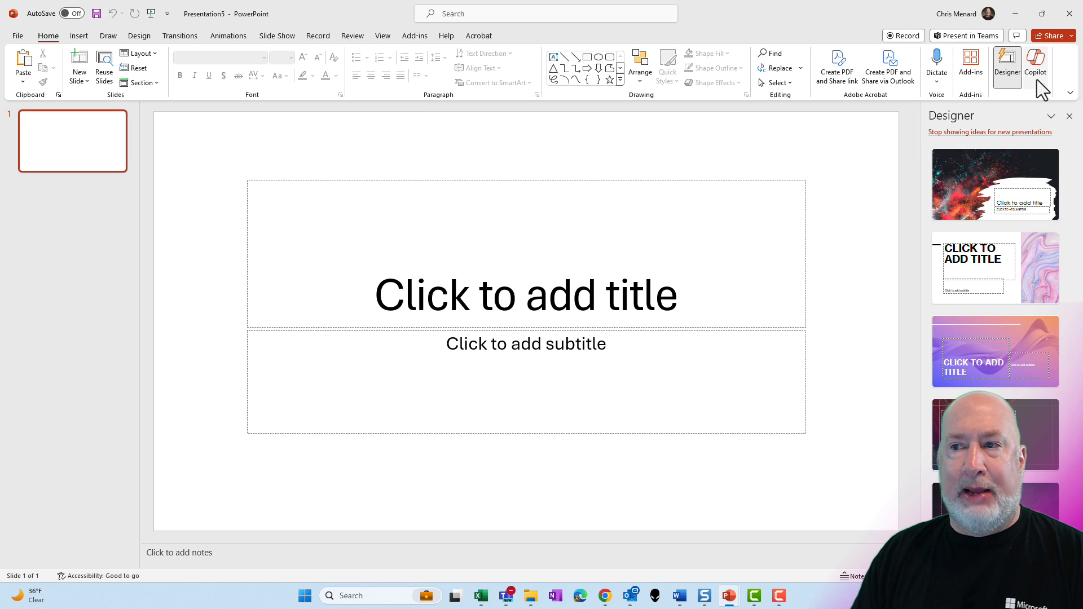
Step: Replace the Designer pane with Copilot in the new blank presentation
left_click(1034, 66)
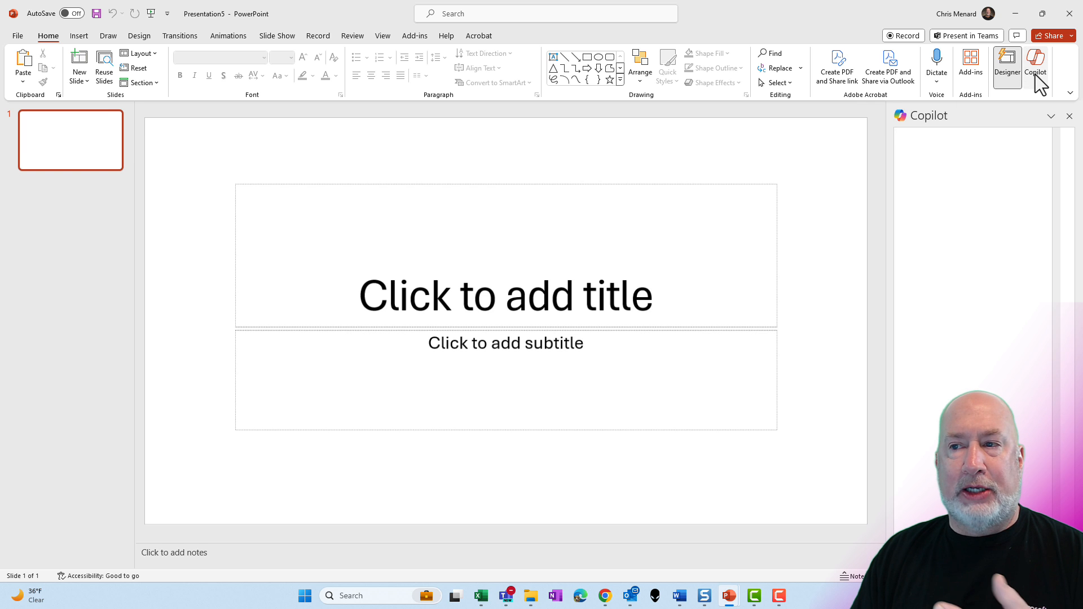
left_click(1034, 62)
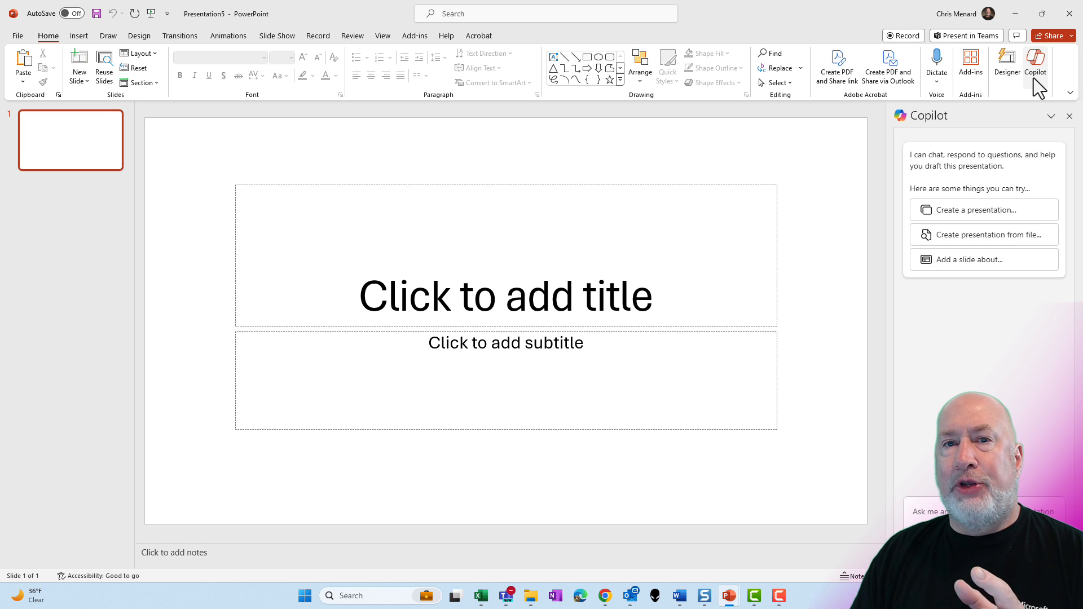
mouse_move(867, 196)
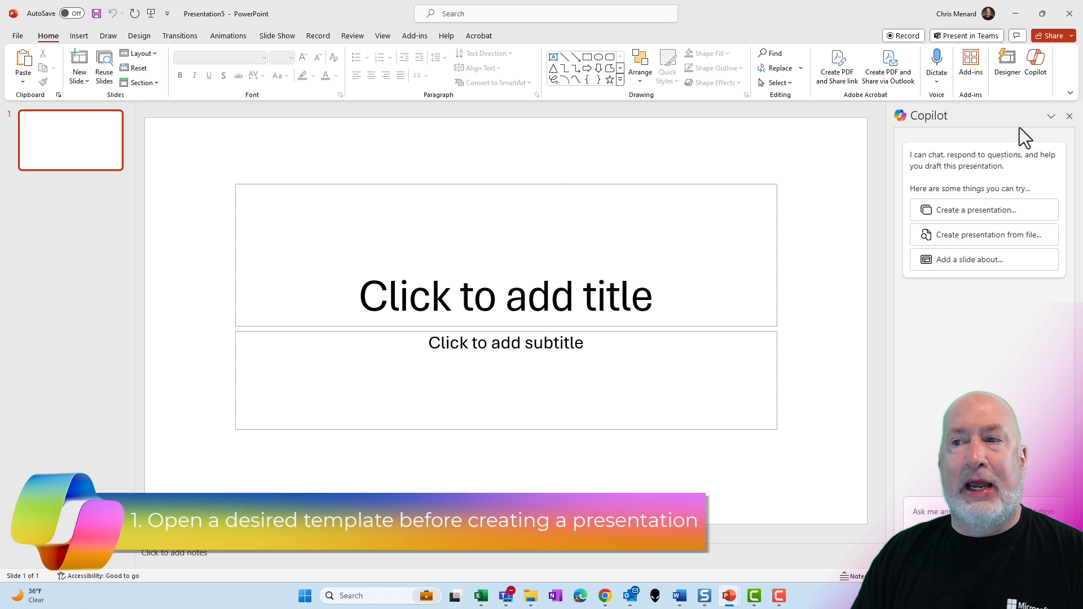
mouse_move(974, 210)
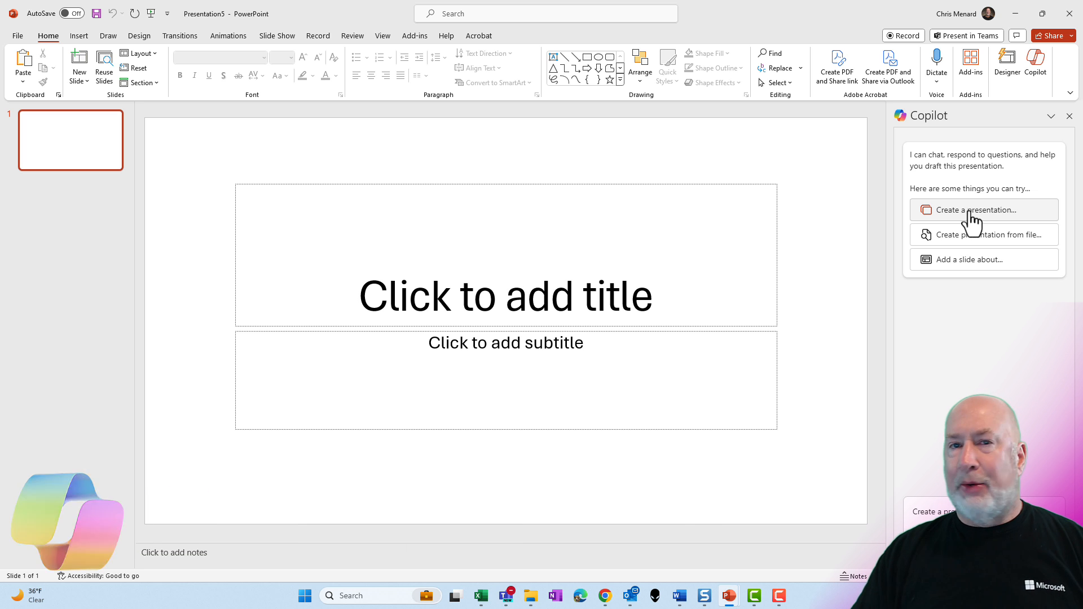
mouse_move(967, 221)
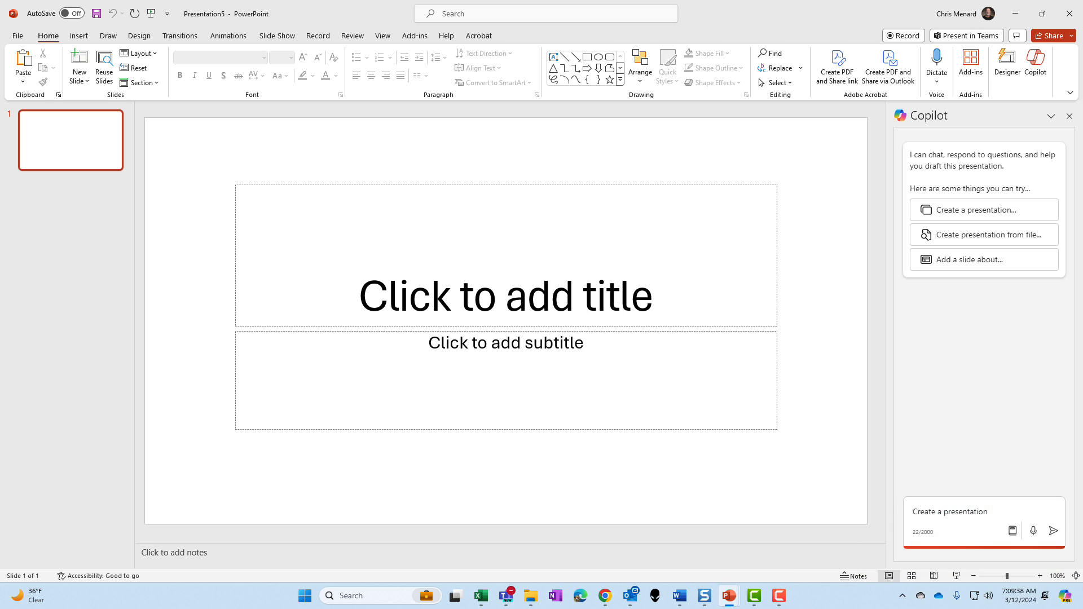
Step: Send Copilot the request 'Create a presentation on Delta Air Lines'
type("on Delta")
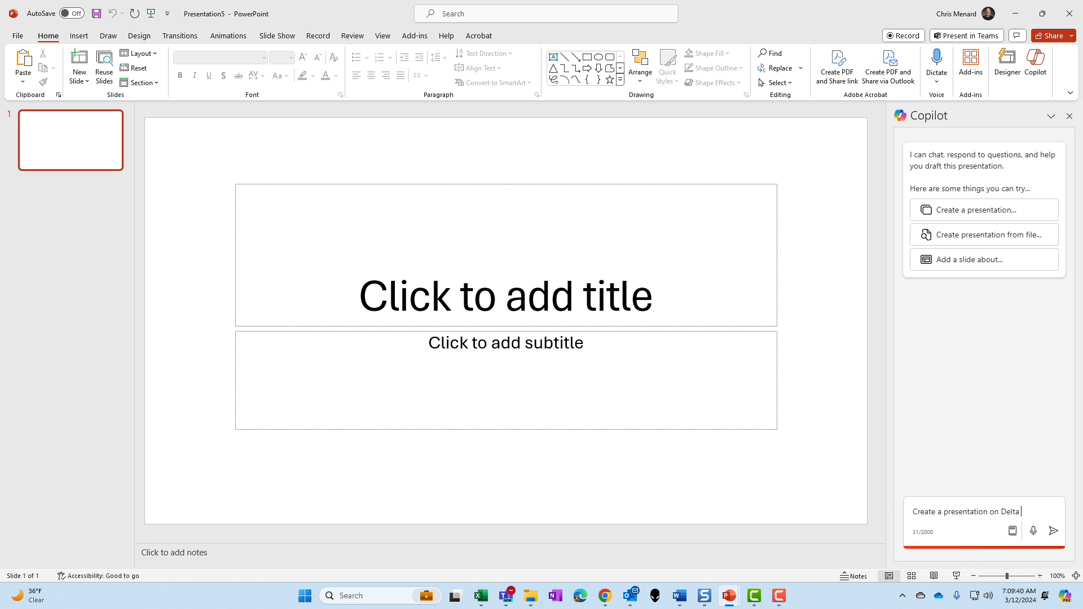
left_click(1053, 530)
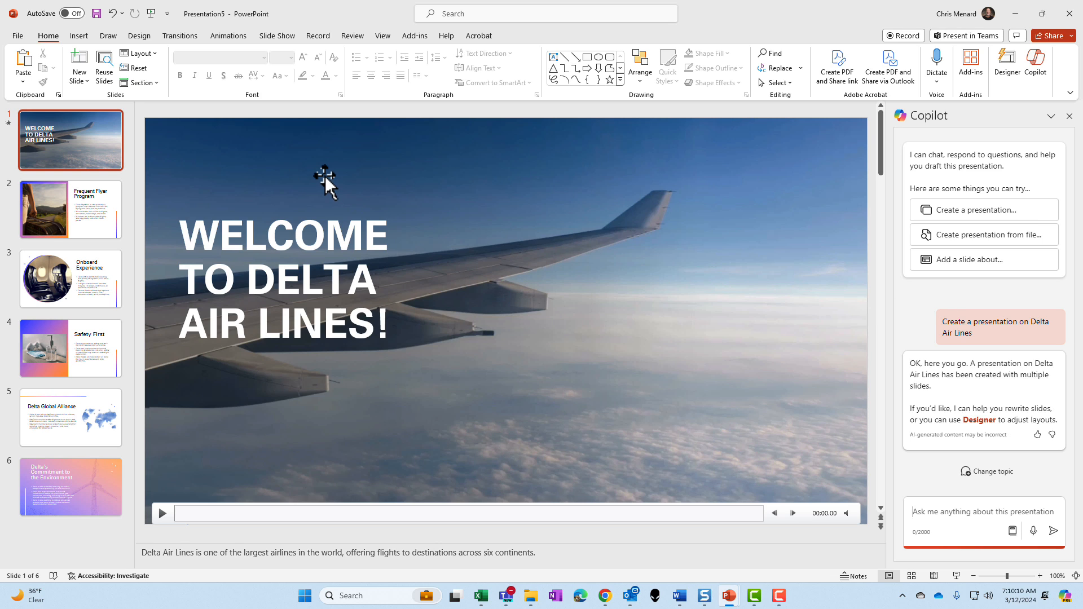
mouse_move(104, 224)
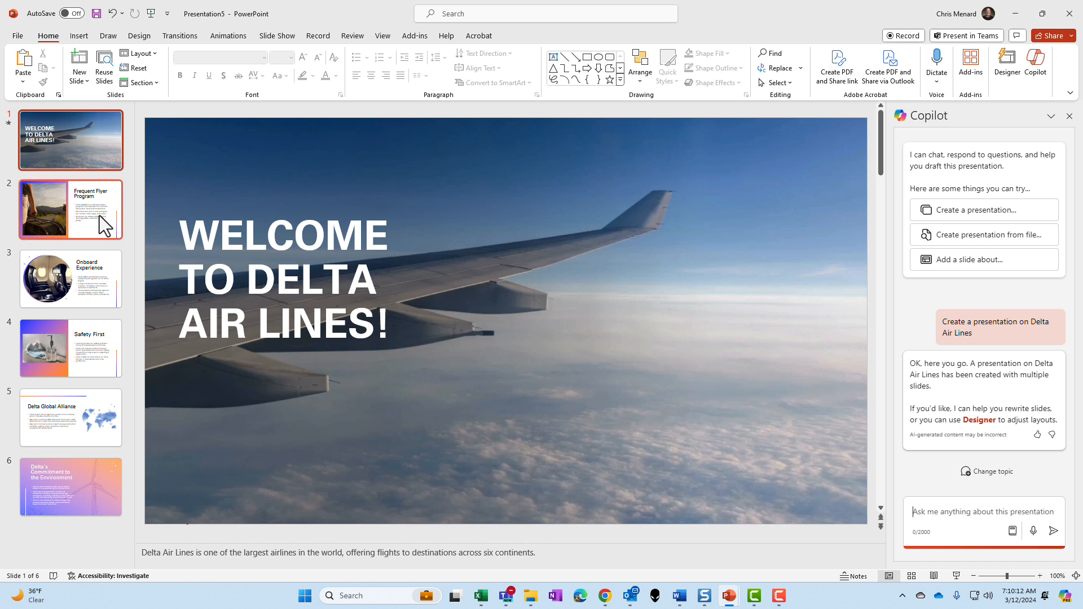
left_click(70, 209)
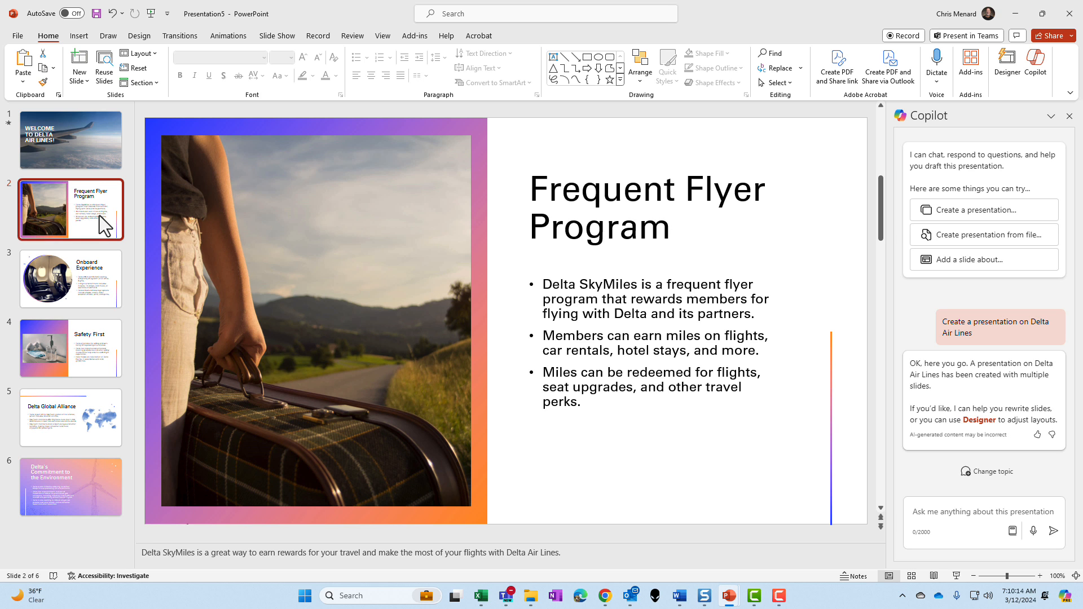
left_click(70, 280)
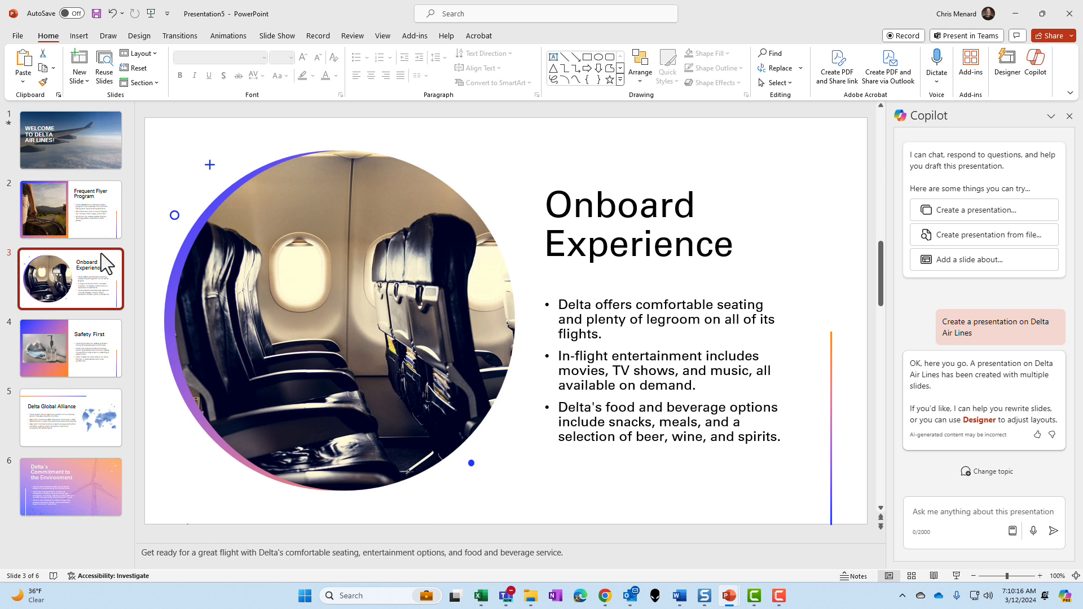
left_click(71, 348)
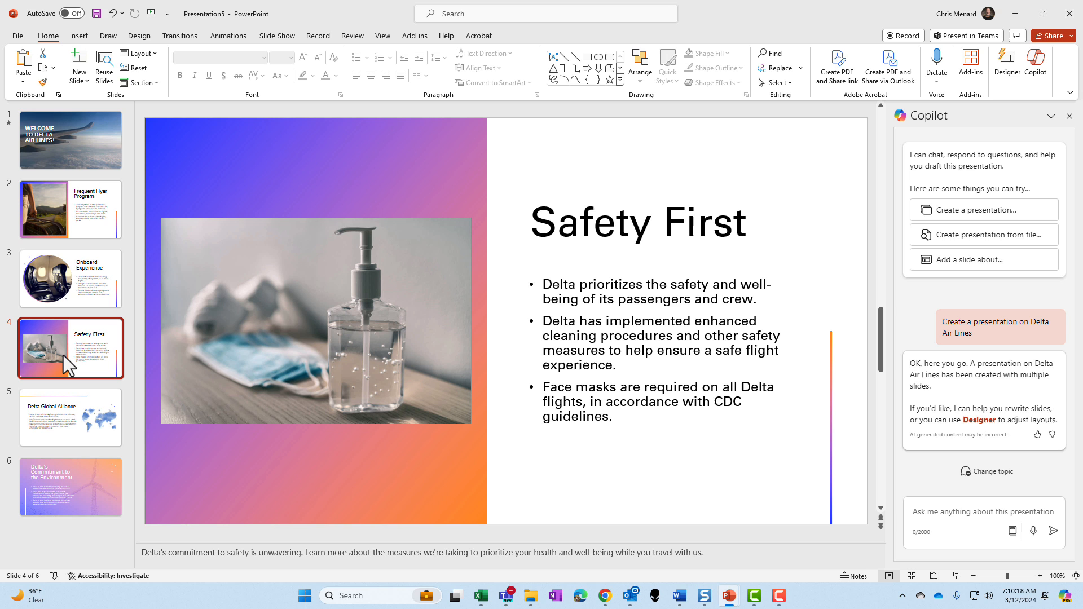
left_click(70, 418)
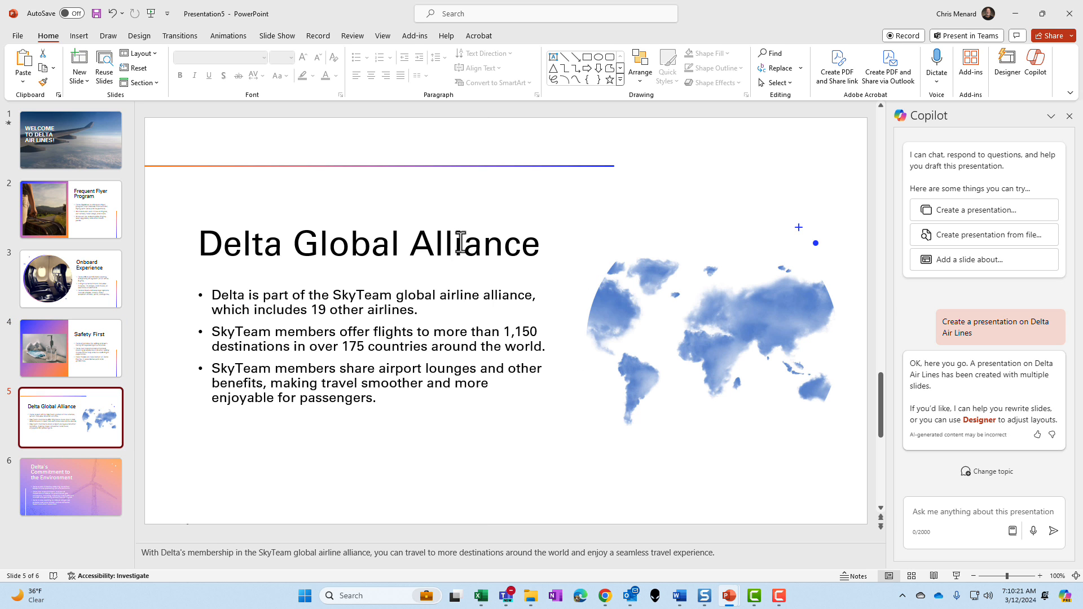
left_click(71, 486)
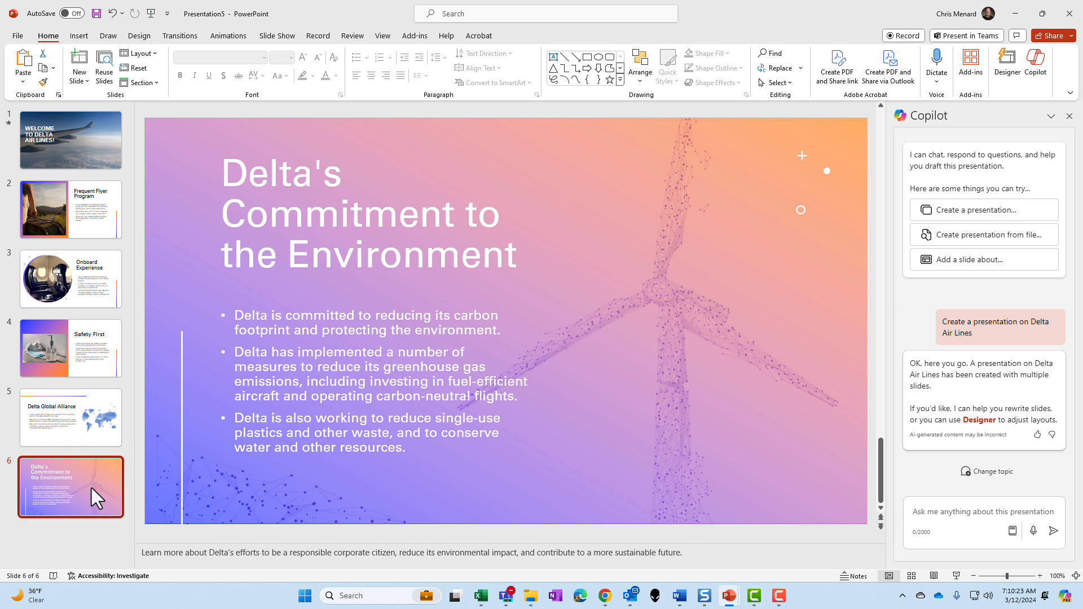
mouse_move(95, 230)
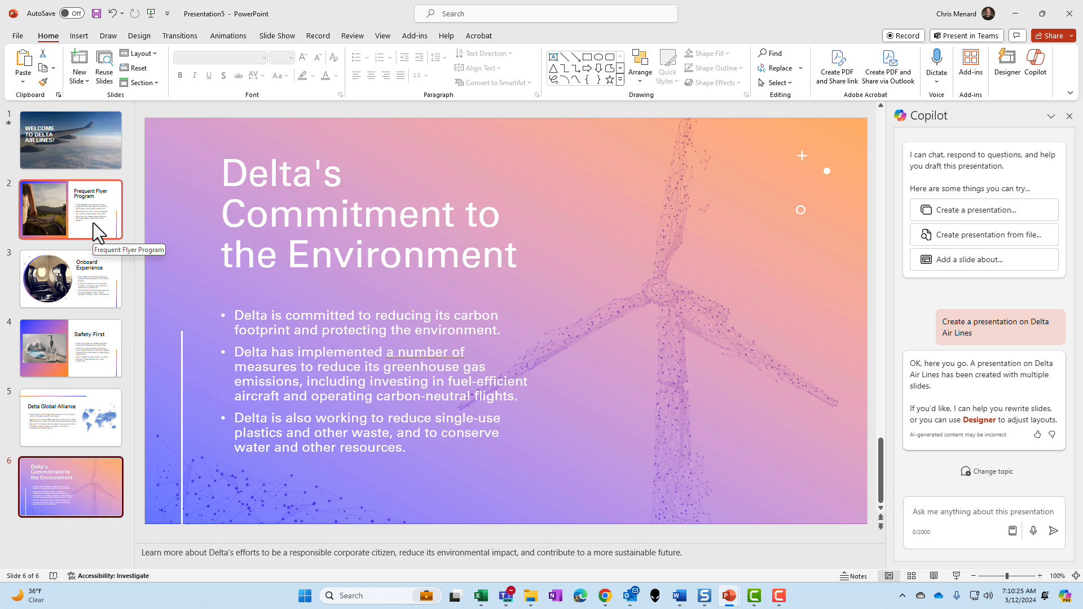
left_click(71, 209)
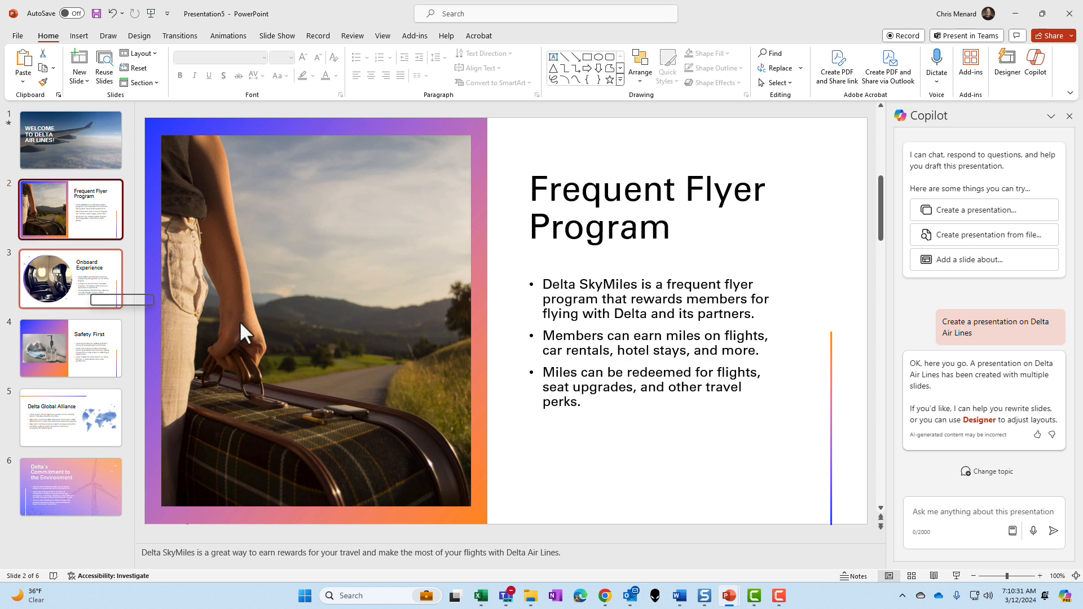
left_click(70, 279)
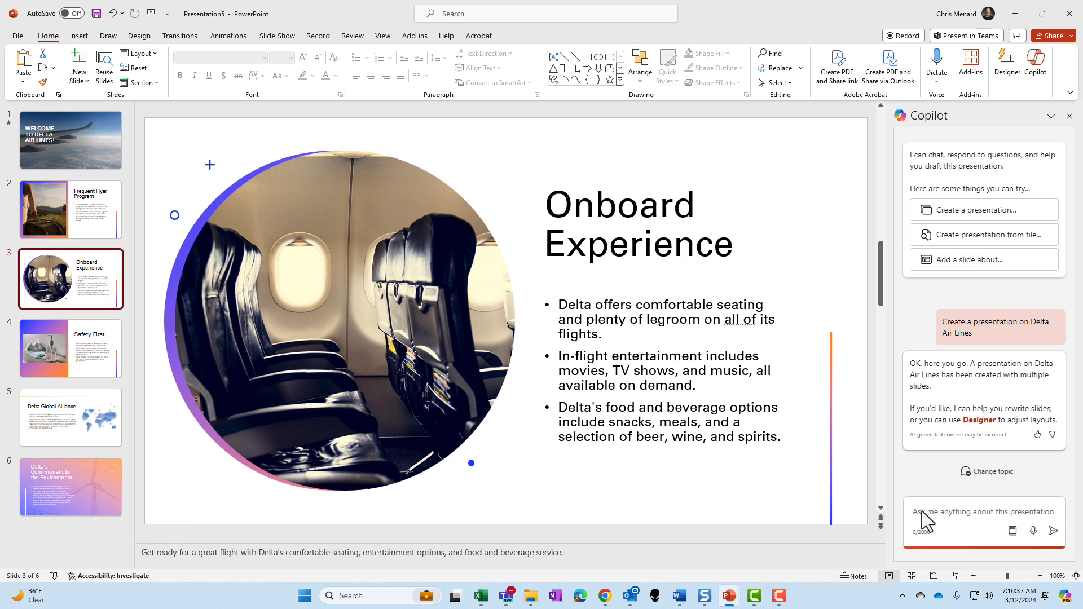
Step: Ask Copilot to add a slide about Delta's history including the Atlanta hub
type("add a slide about their his")
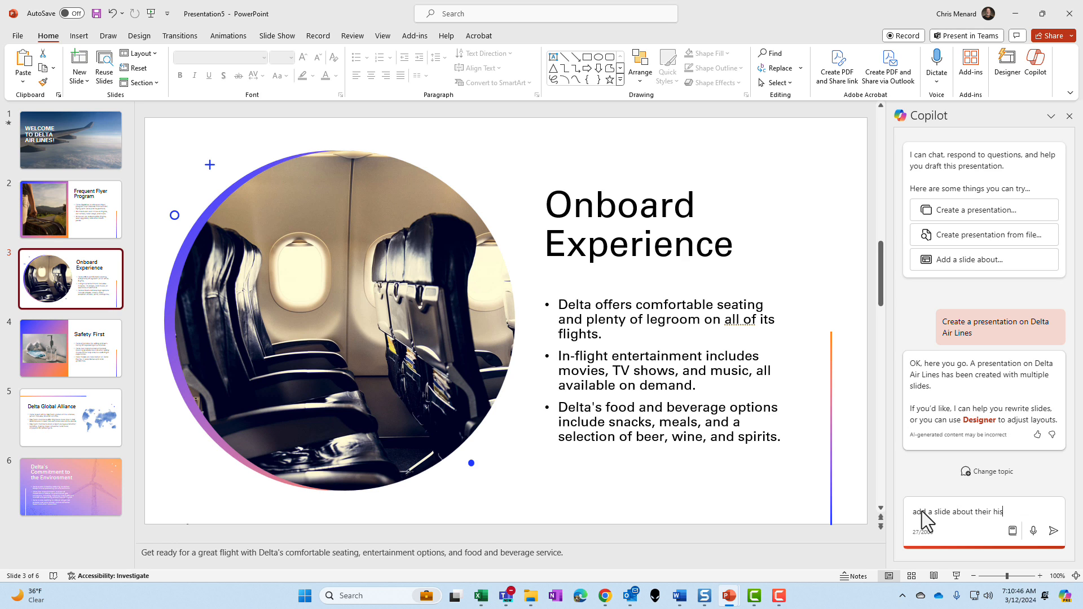
type("tory and include the Atlanta h")
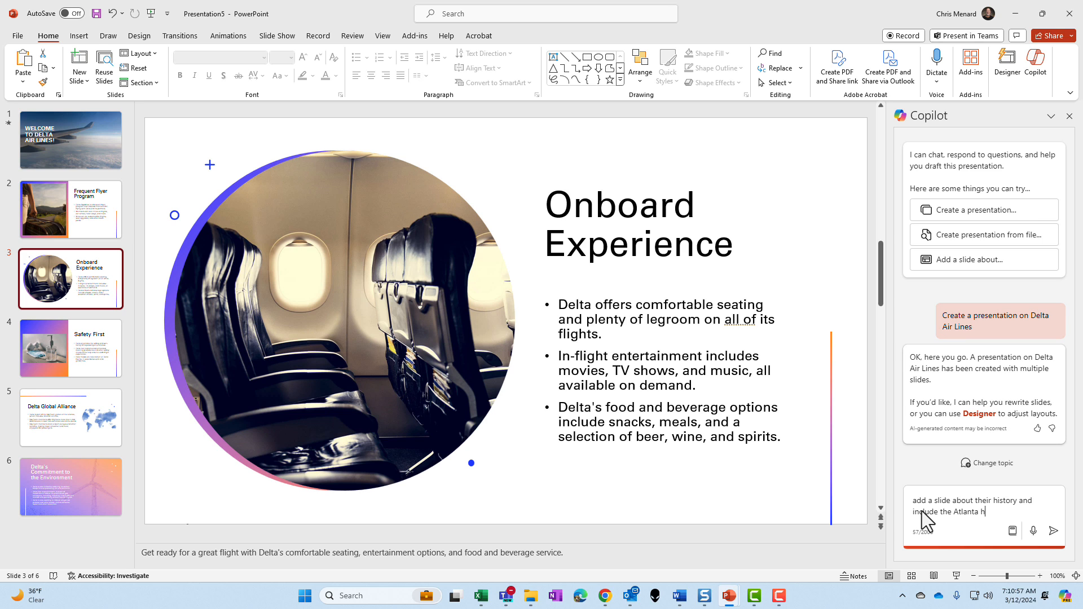
left_click(1054, 530)
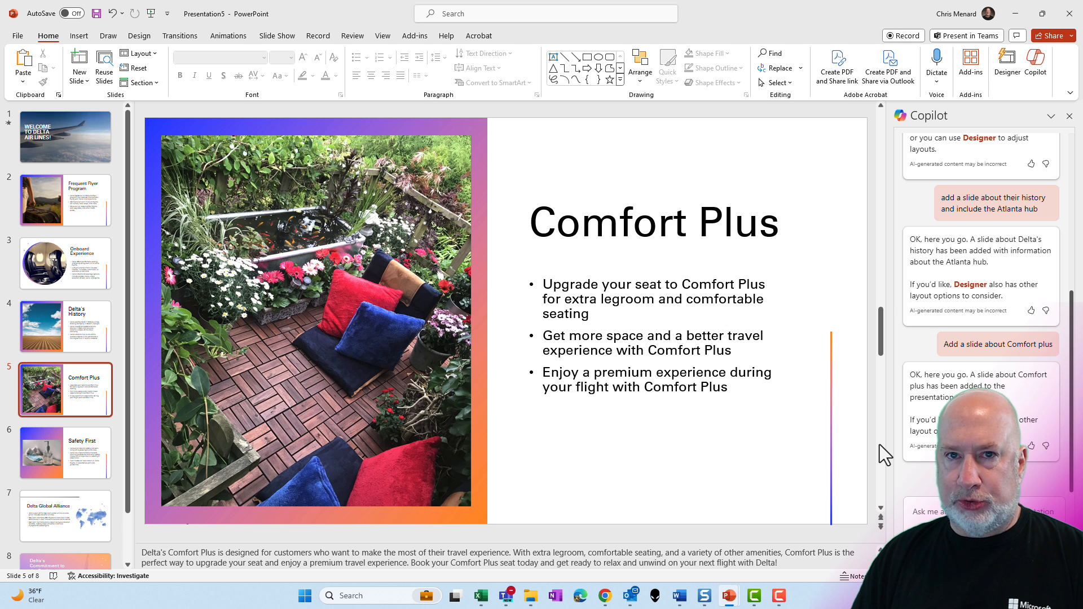
mouse_move(568, 331)
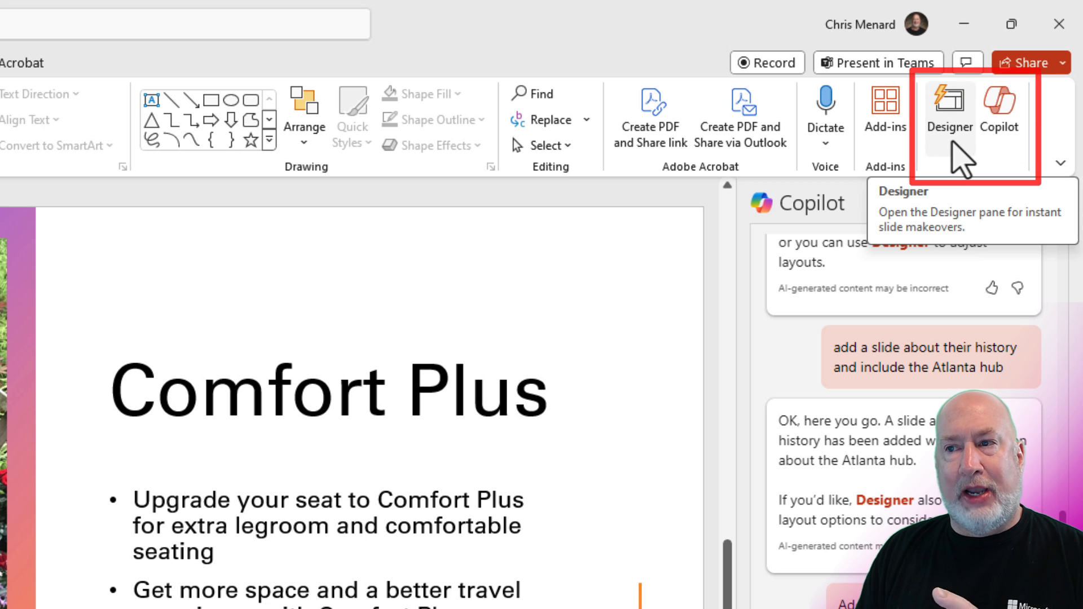
Step: Open Designer and try circular-photo layout variants on the Comfort Plus slide
left_click(950, 113)
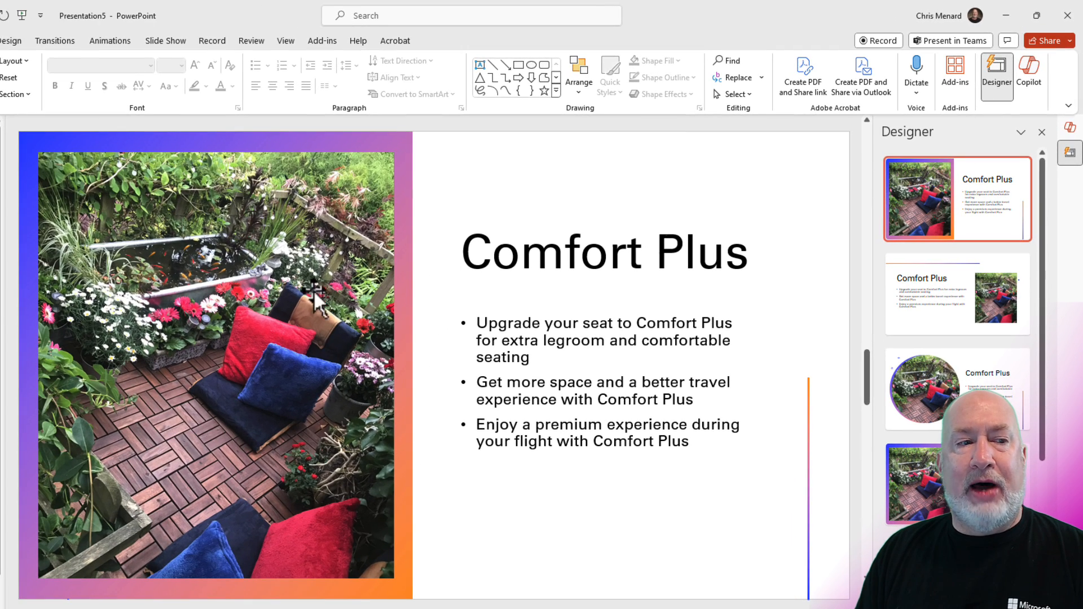
left_click(957, 389)
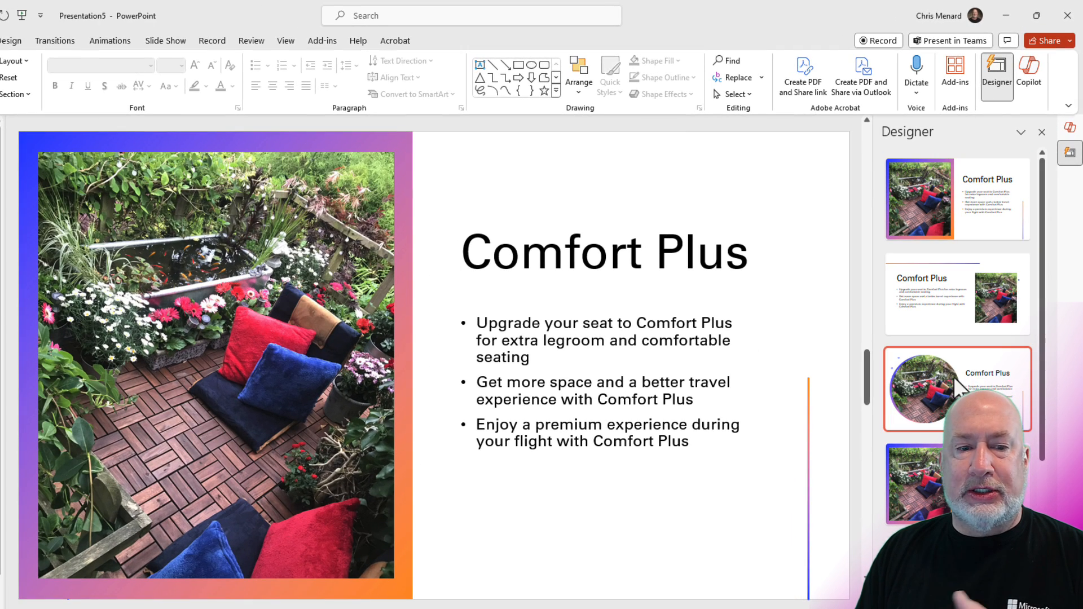
left_click(957, 388)
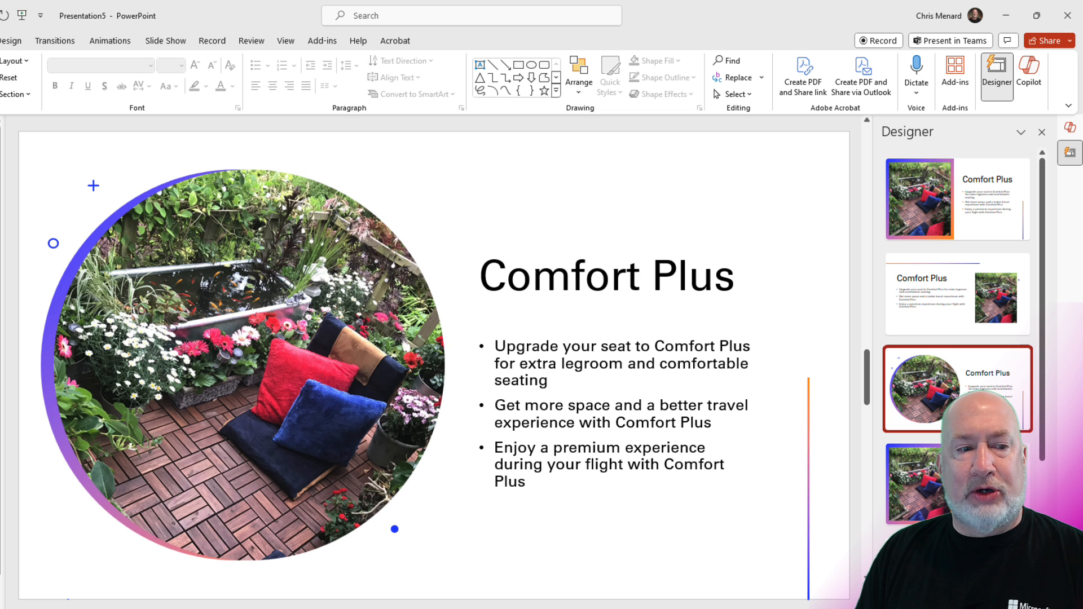
left_click(956, 484)
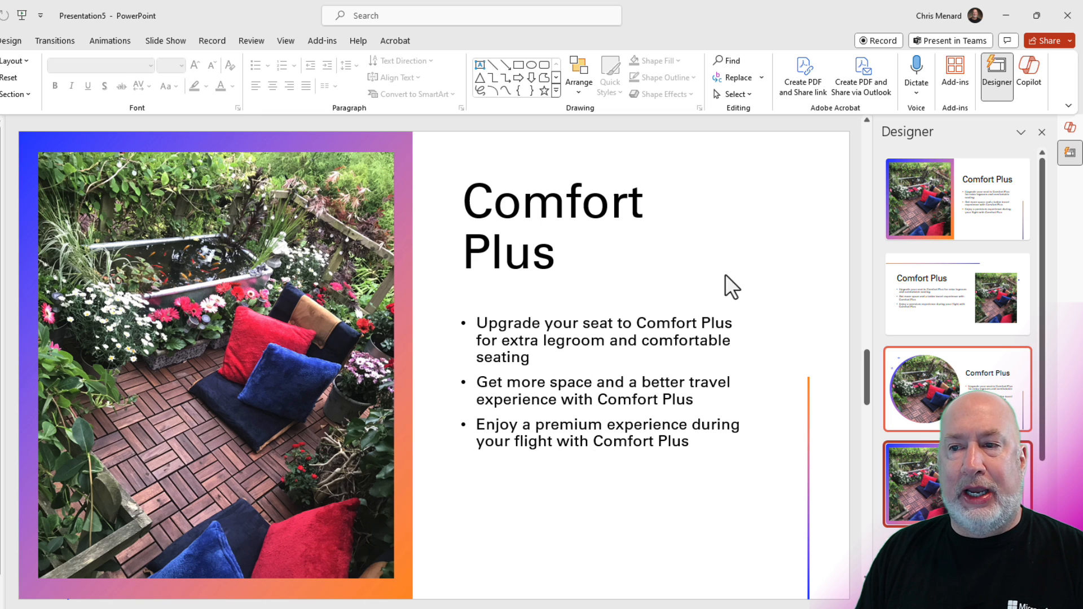
Step: Give the title slide a gradient layout and Frequent Flyer Program a circular-photo layout
left_click(956, 199)
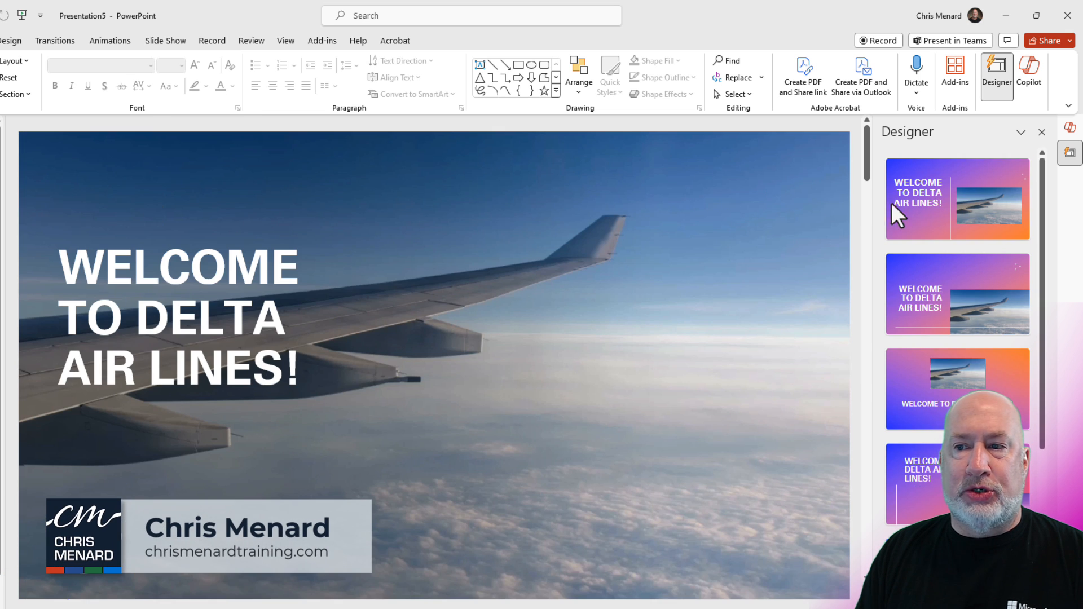
scroll("down", 3)
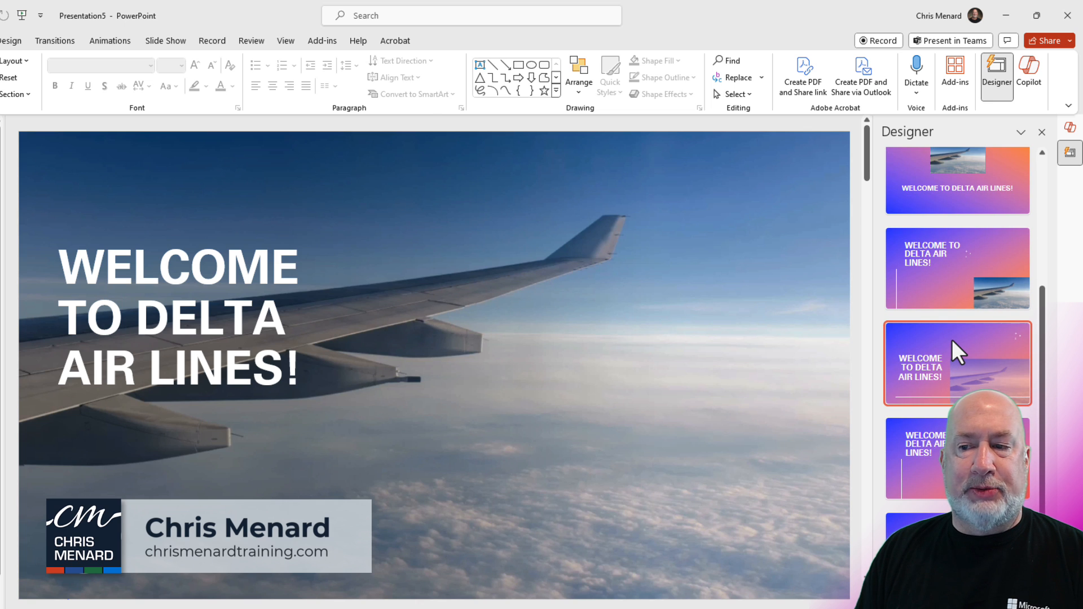
left_click(956, 362)
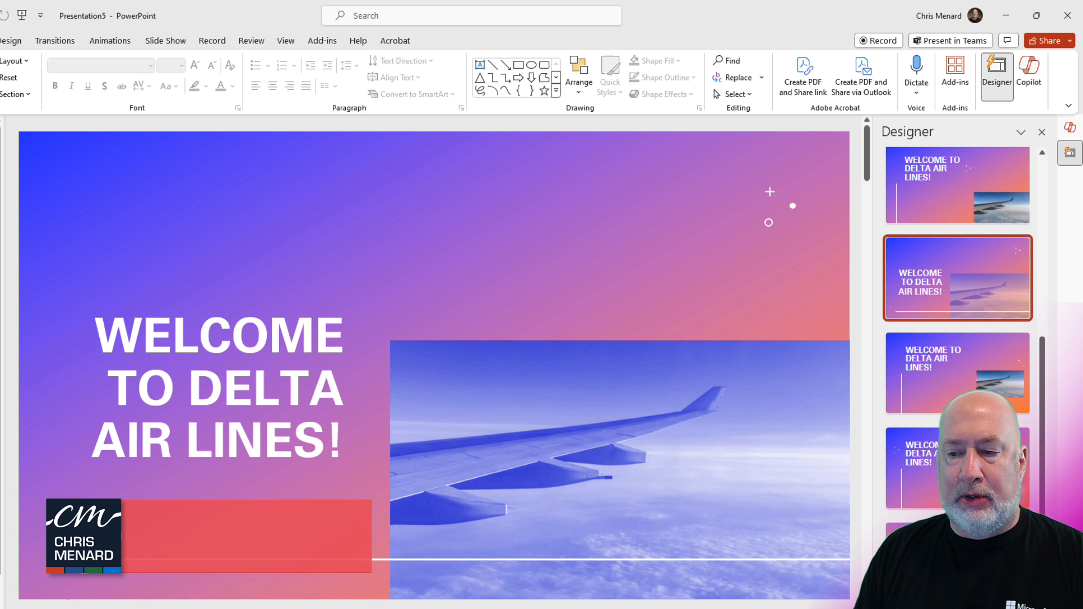
left_click(957, 198)
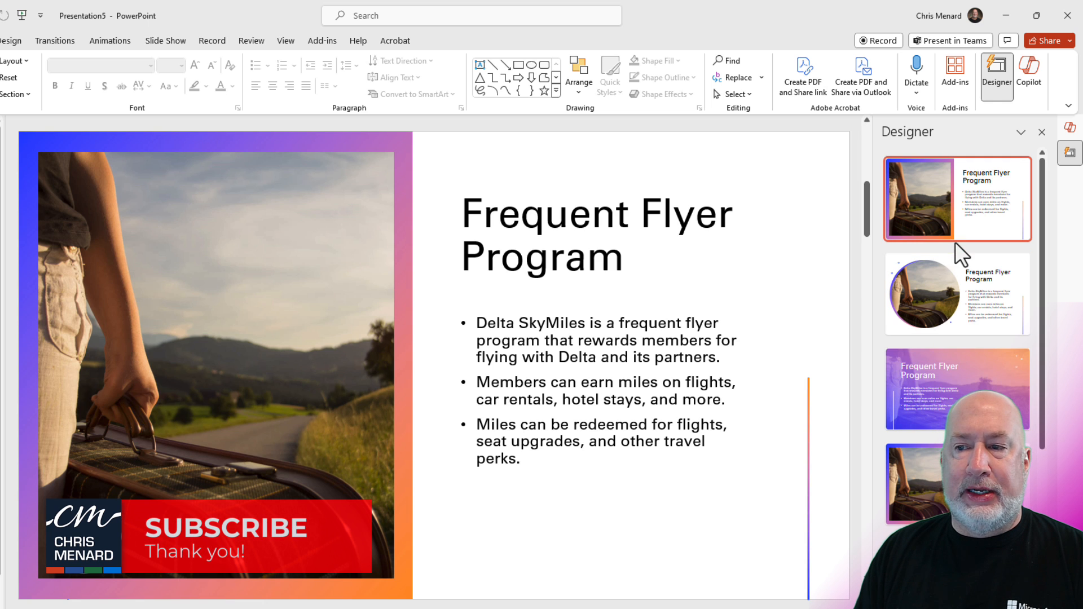
left_click(957, 292)
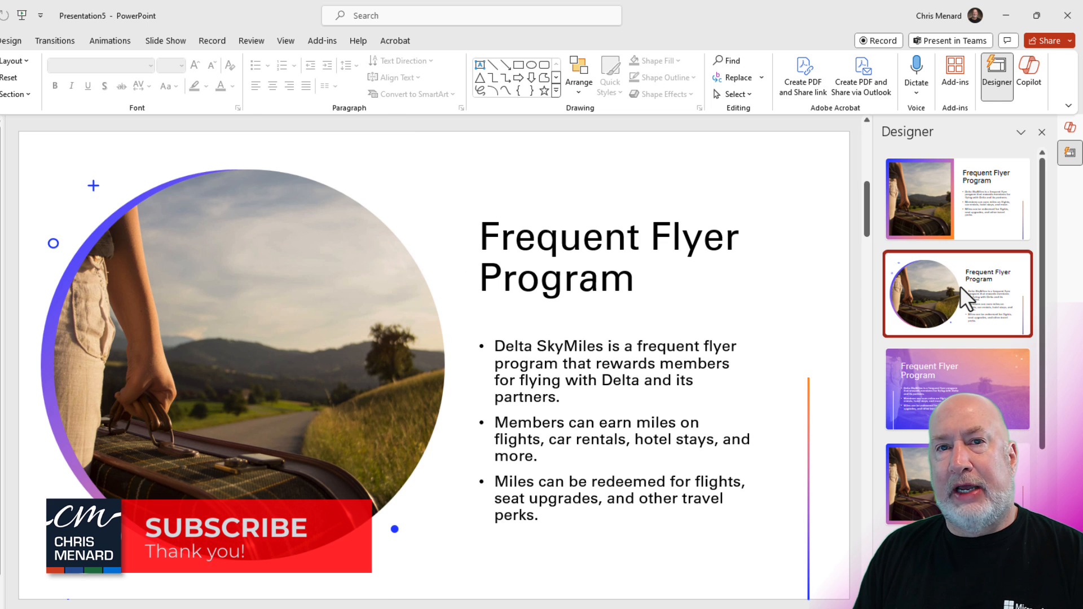